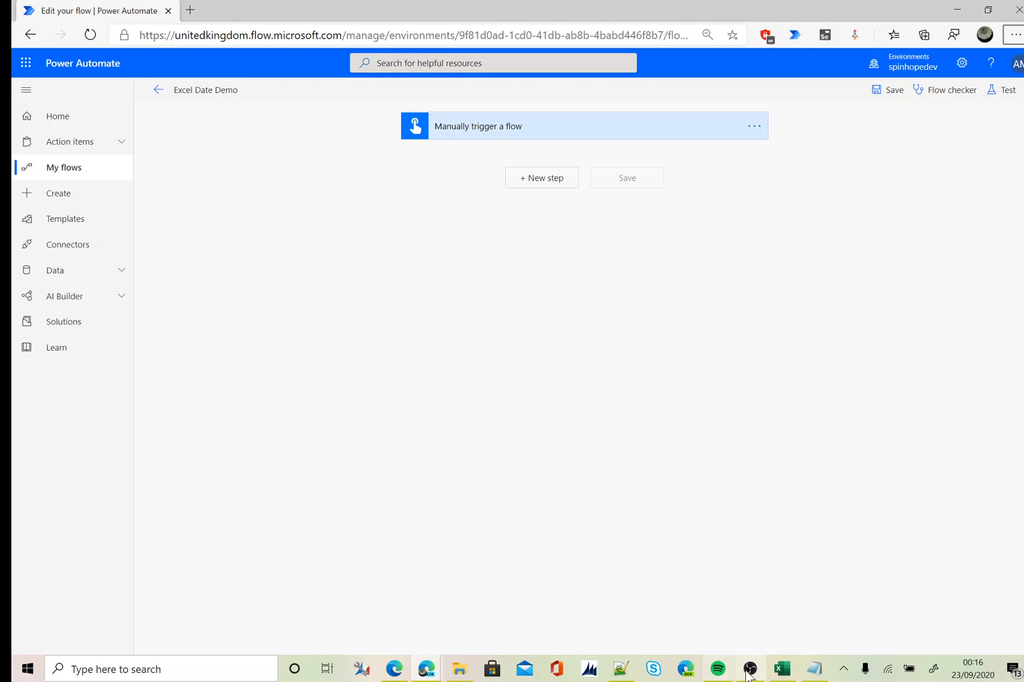
Add a new step after the trigger and choose the Excel Online (Business) connector
click(781, 668)
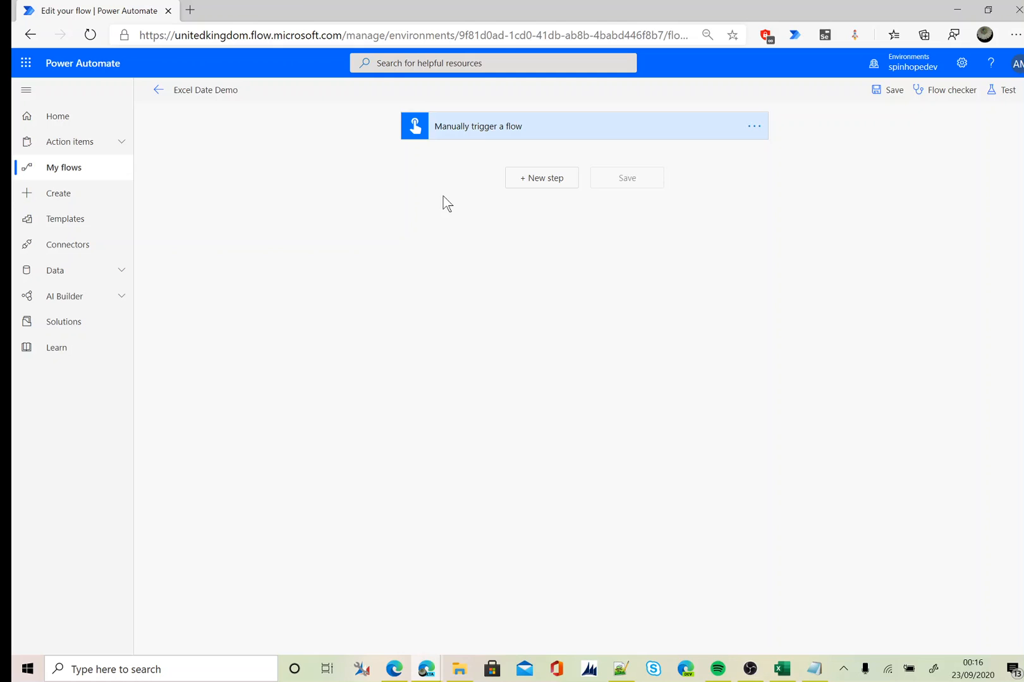
mouse_move(464, 149)
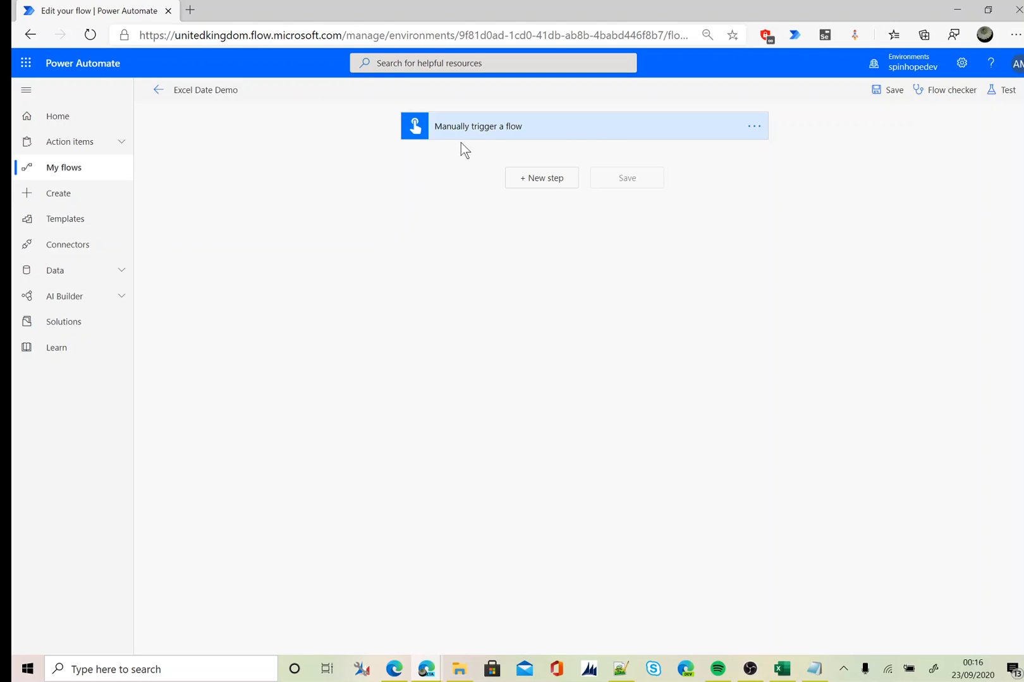
mouse_move(574, 162)
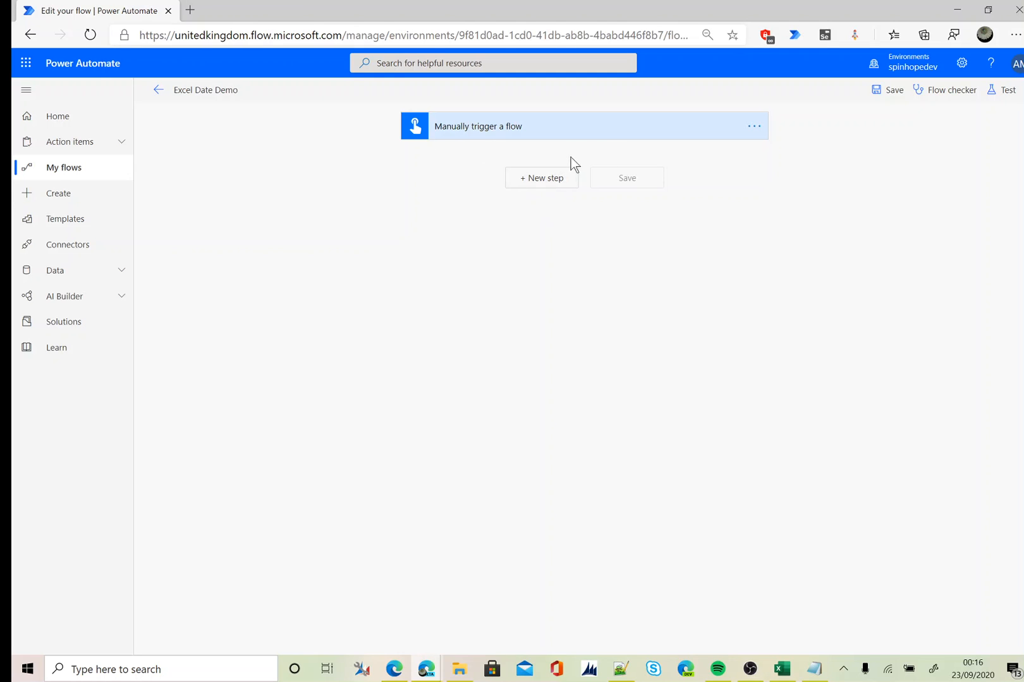
click(541, 178)
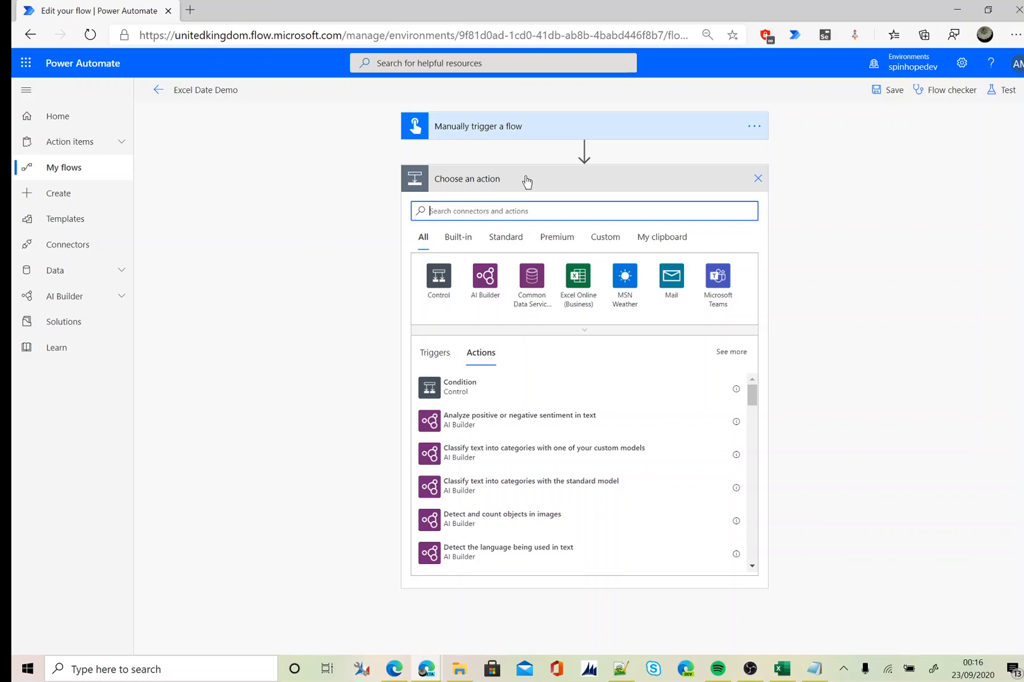
mouse_move(578, 278)
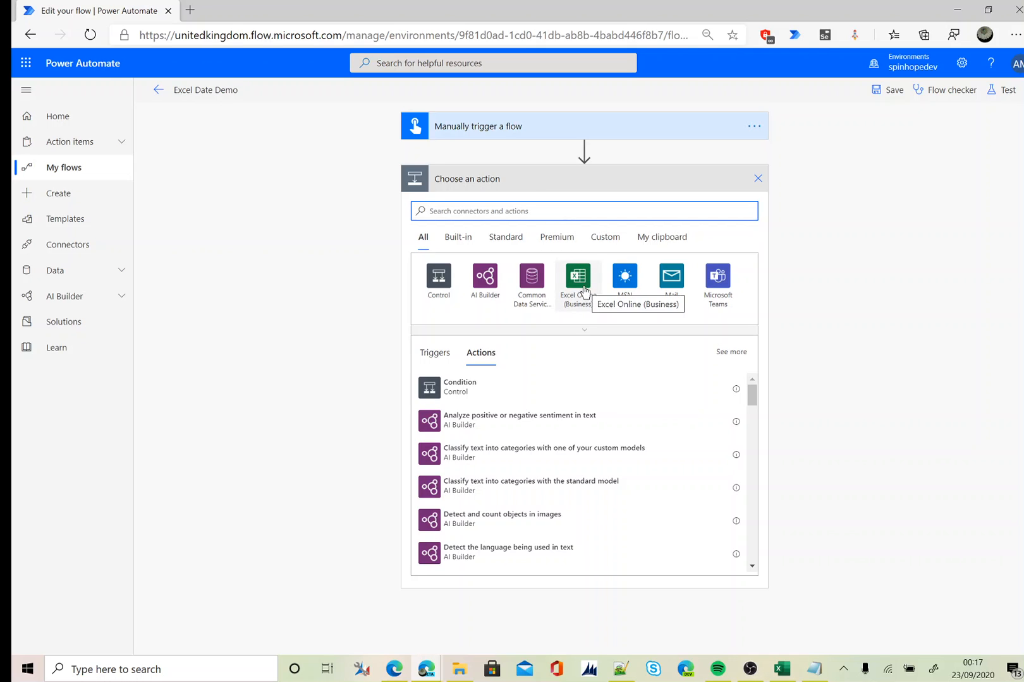
click(577, 274)
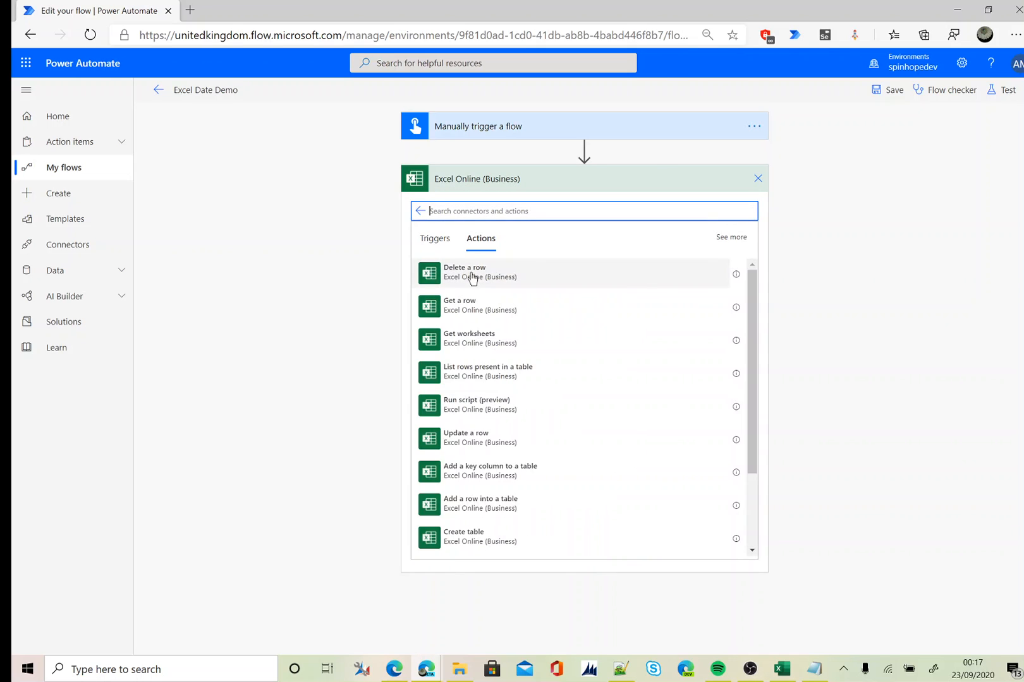
mouse_move(466, 381)
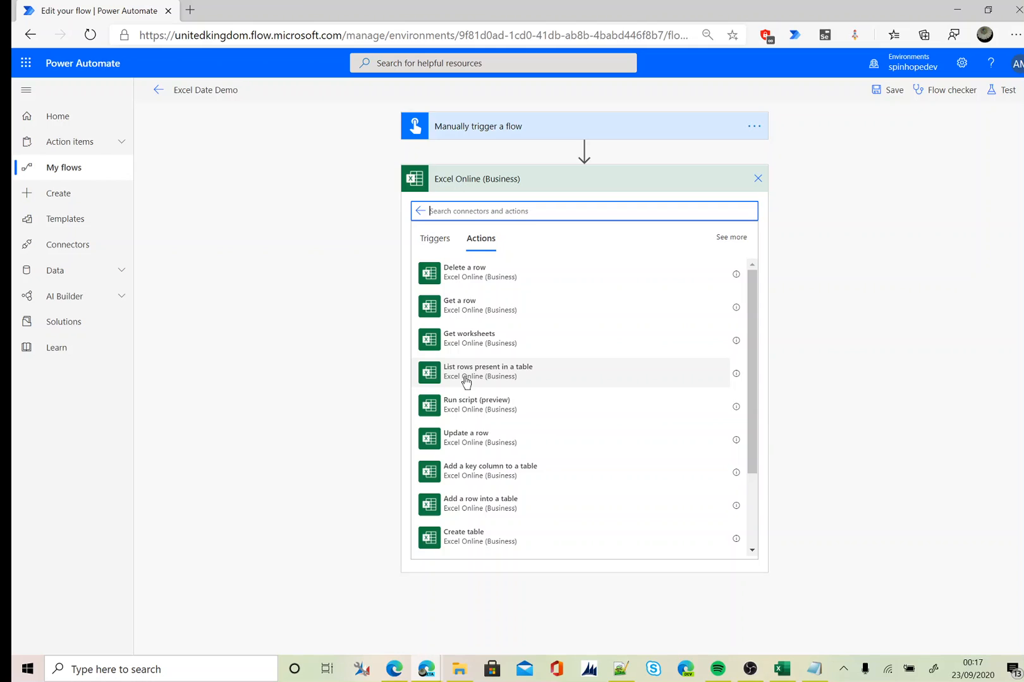
Add List rows present in a table with Location OneDrive for Business and Library OneDrive
click(486, 372)
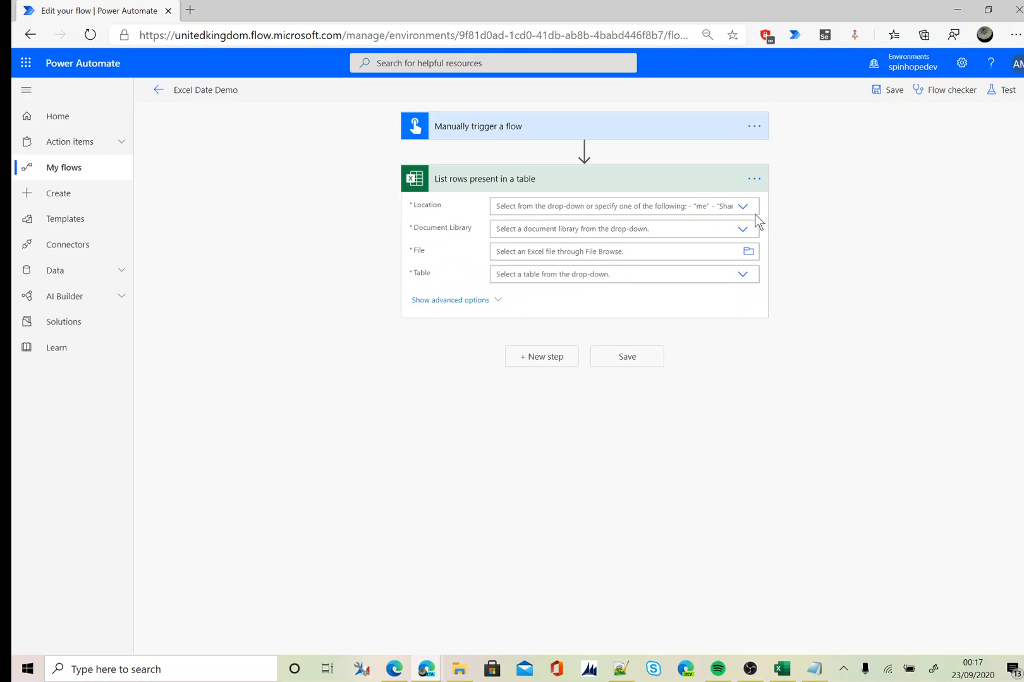
mouse_move(754, 206)
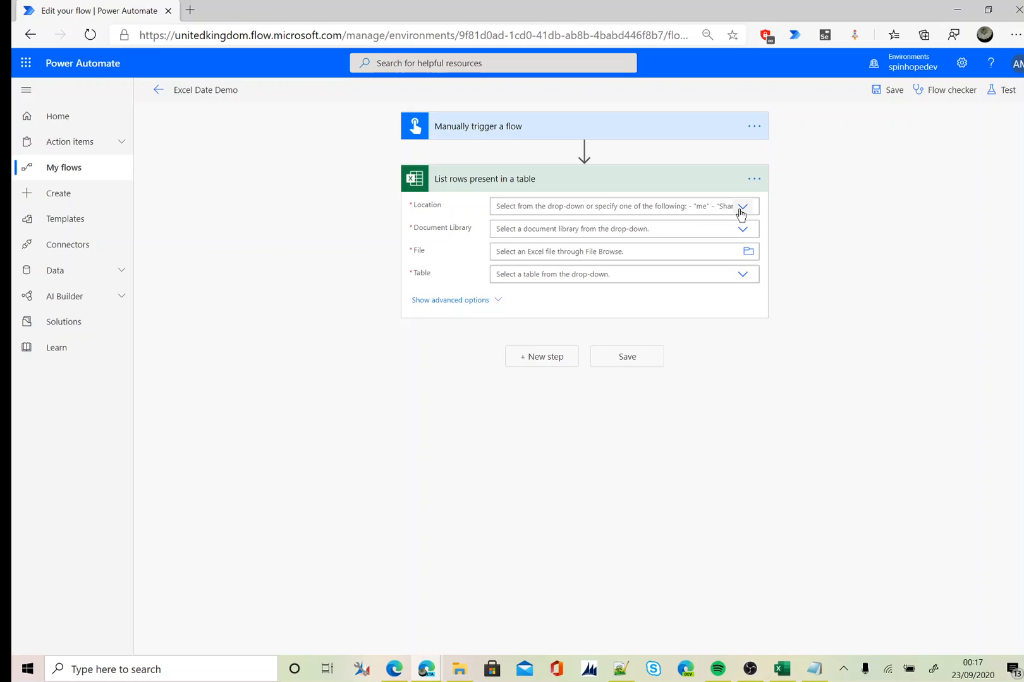
click(742, 206)
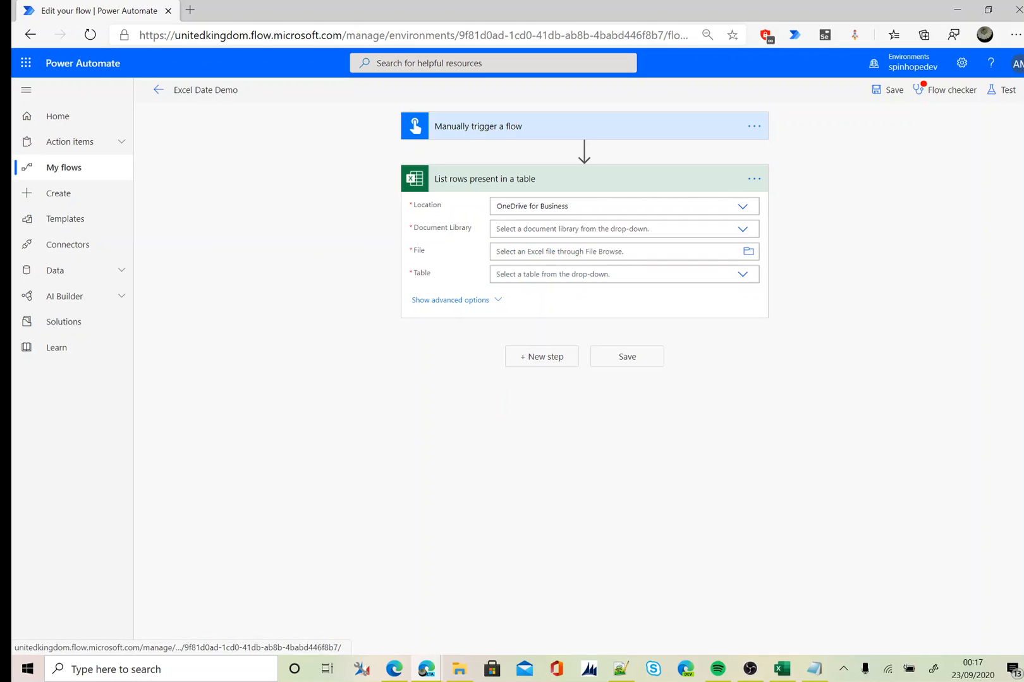
click(741, 228)
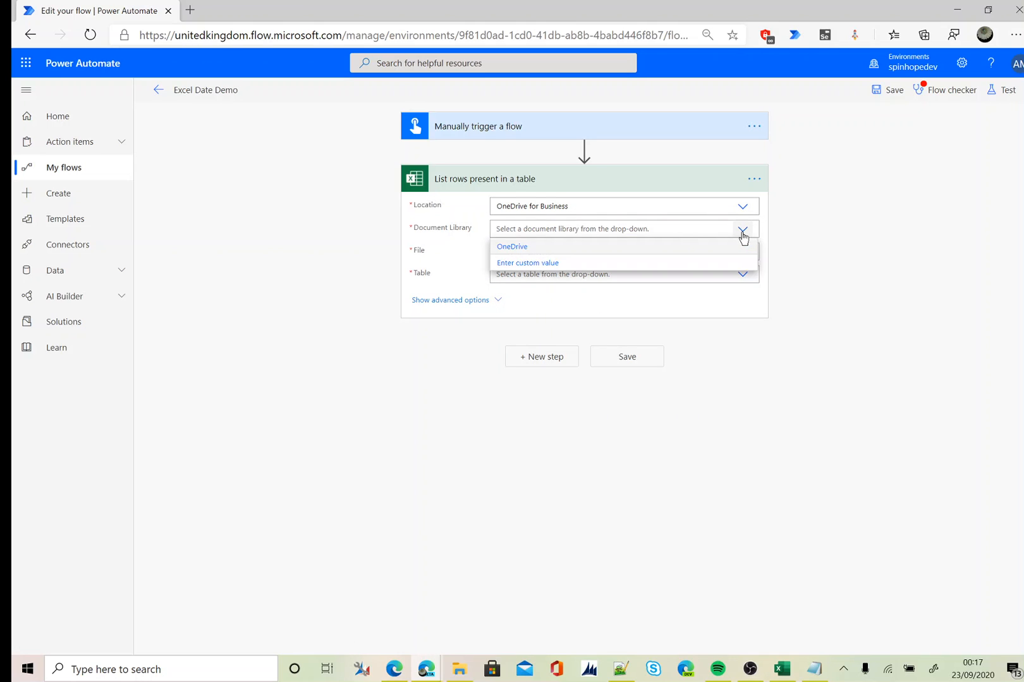
click(512, 246)
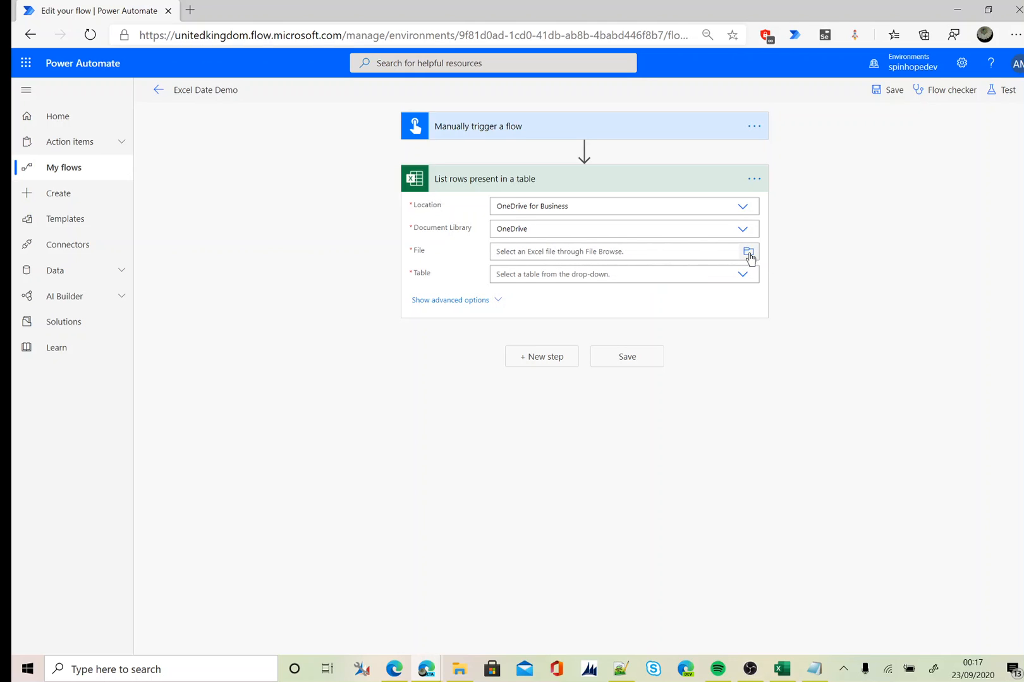
Point the action at PowerAuotmateExcelDate.xlsx and its Table1
click(748, 251)
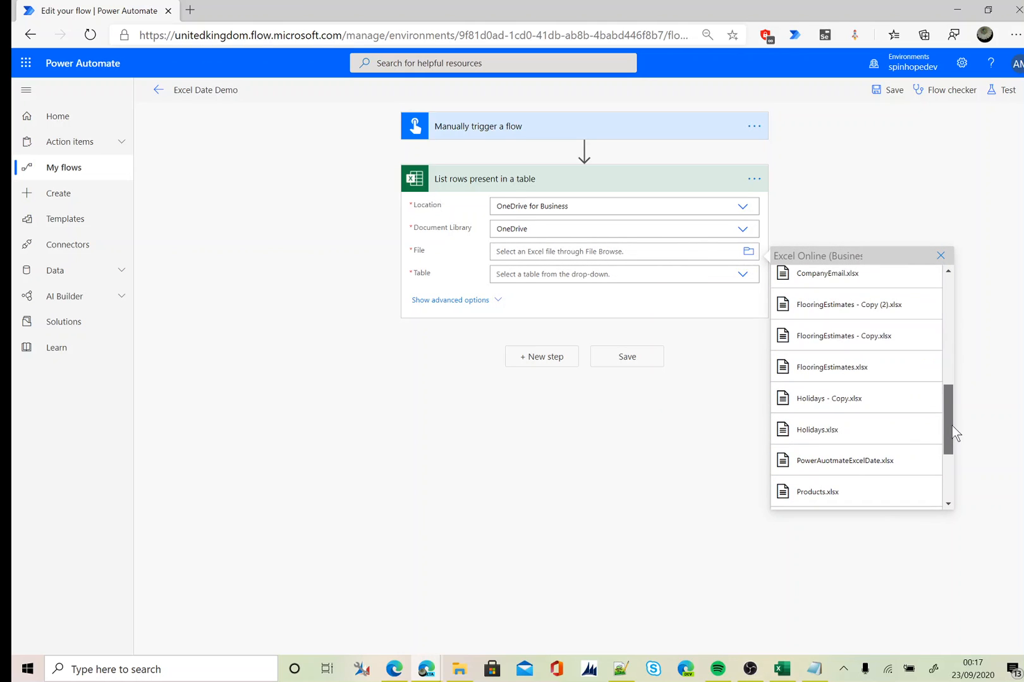
scroll(down, 3)
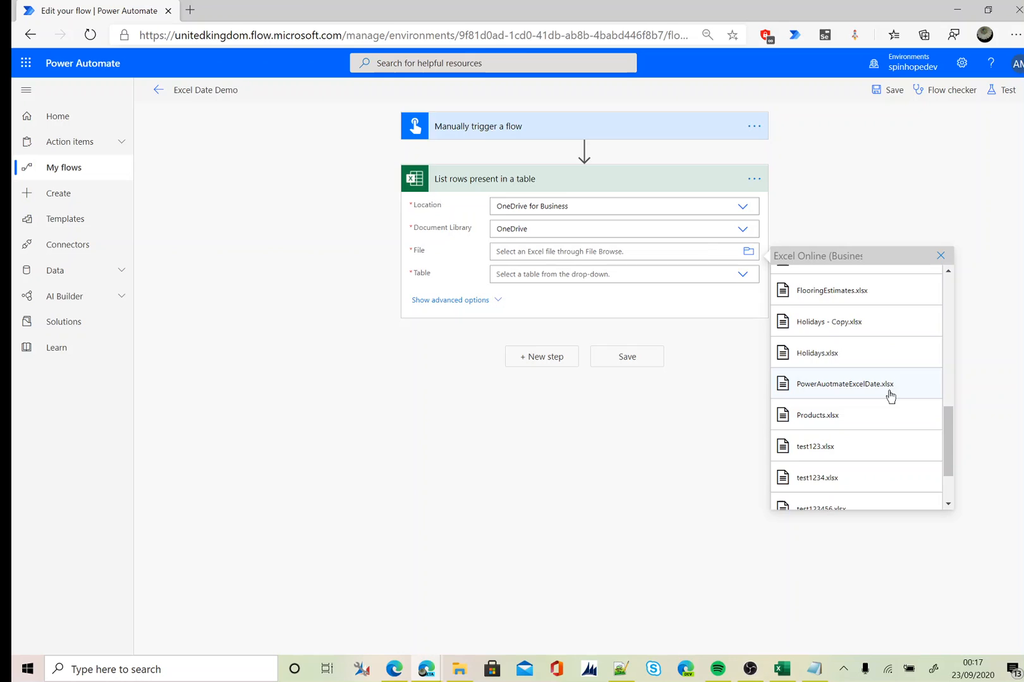
click(843, 383)
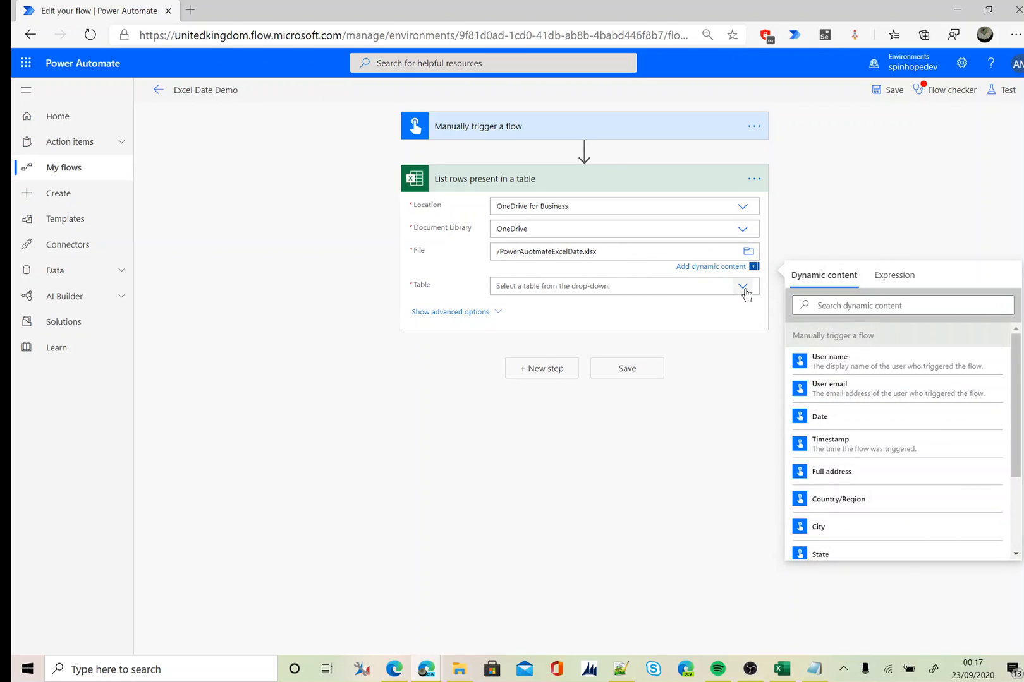
click(742, 285)
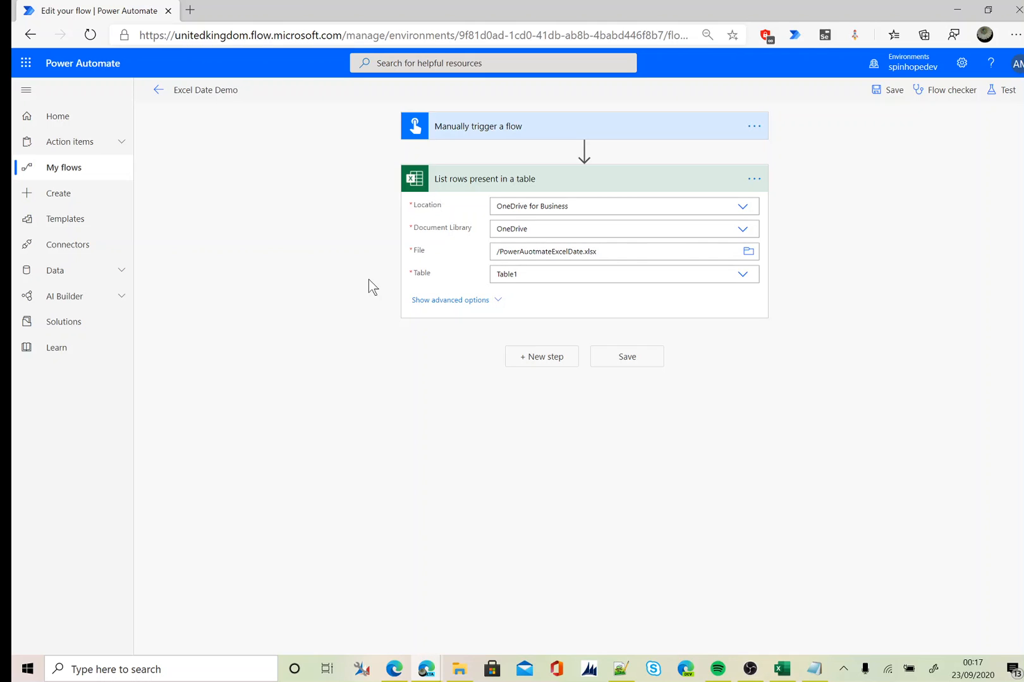
mouse_move(529, 362)
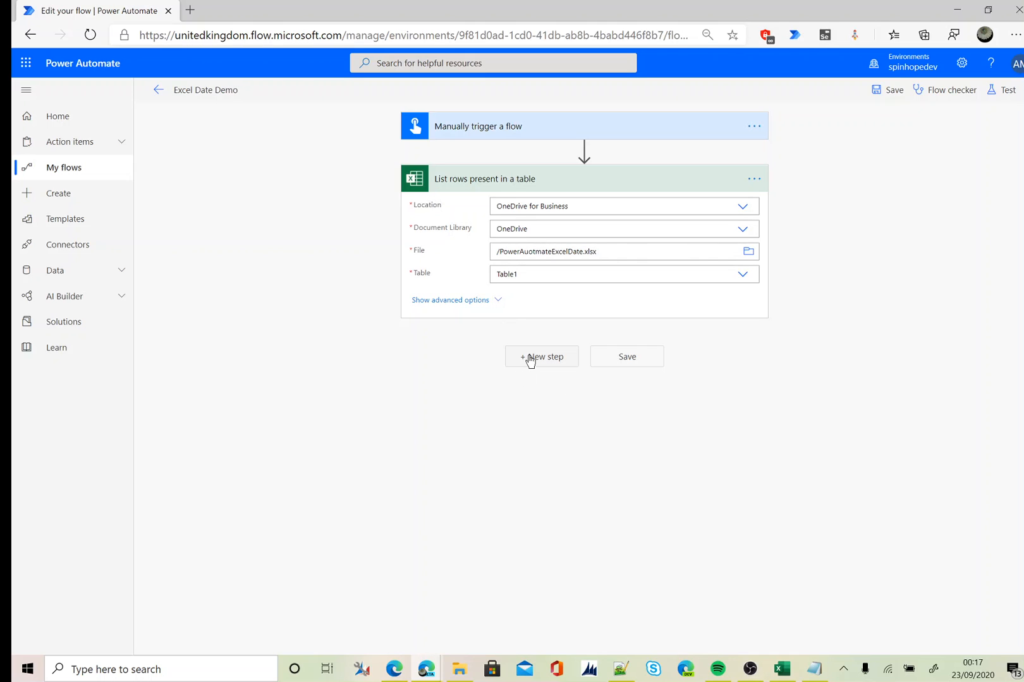
Add a Compose action after the List rows step and focus its Inputs field
click(541, 357)
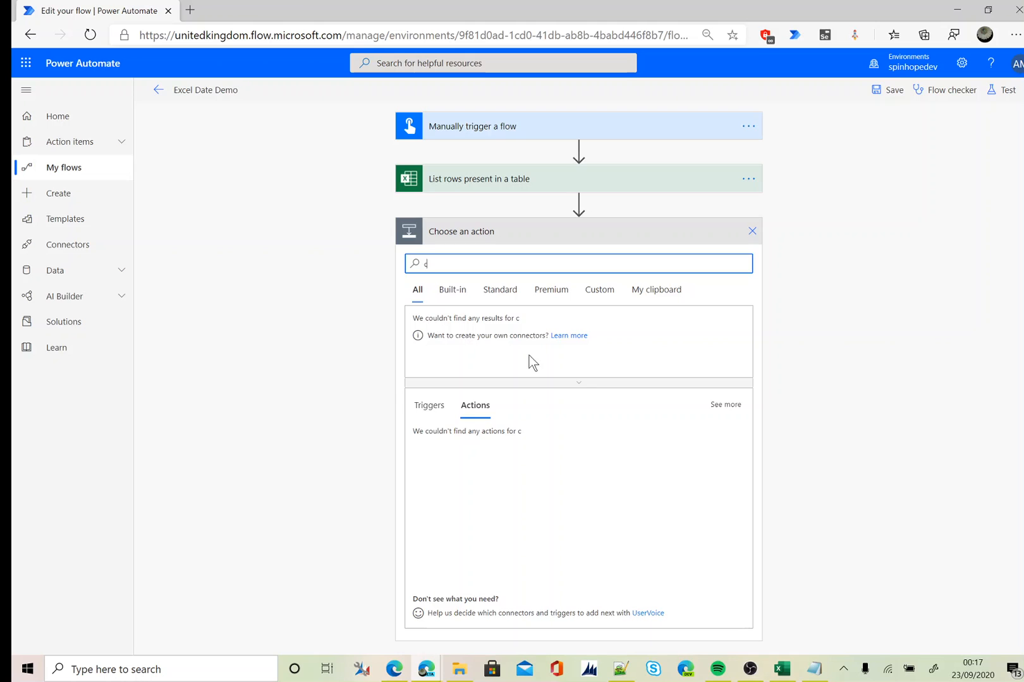
text(ompose)
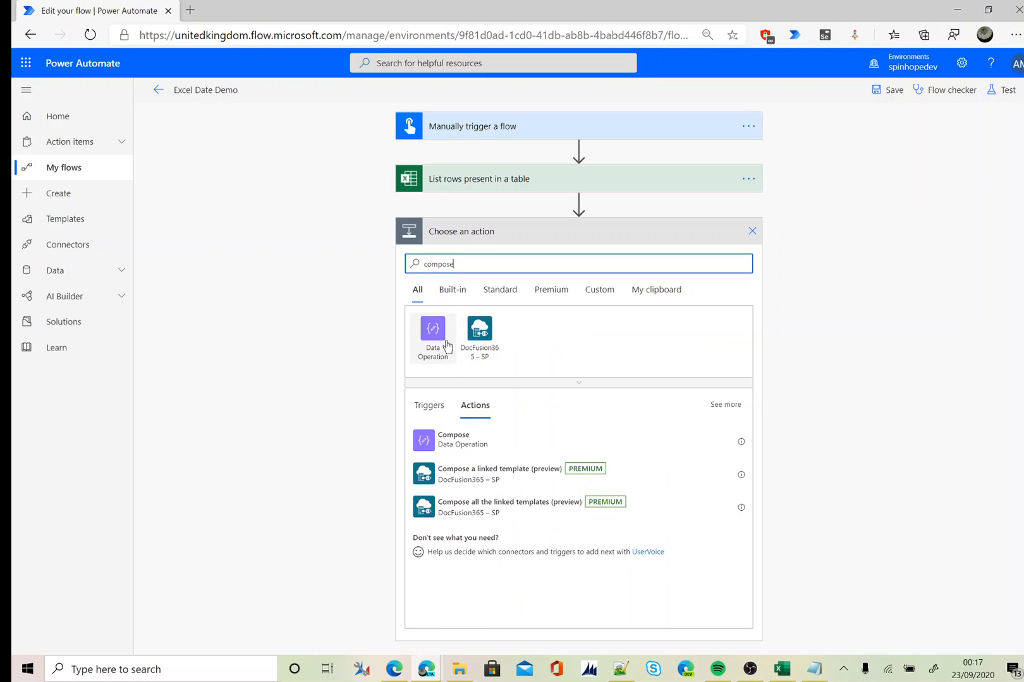
click(454, 440)
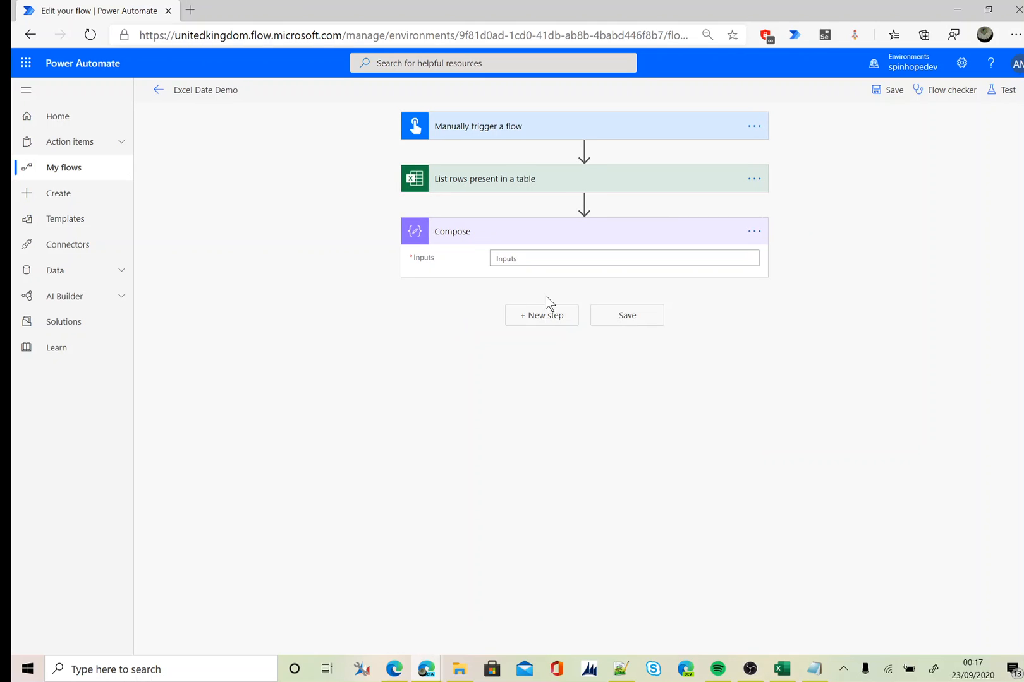
click(623, 259)
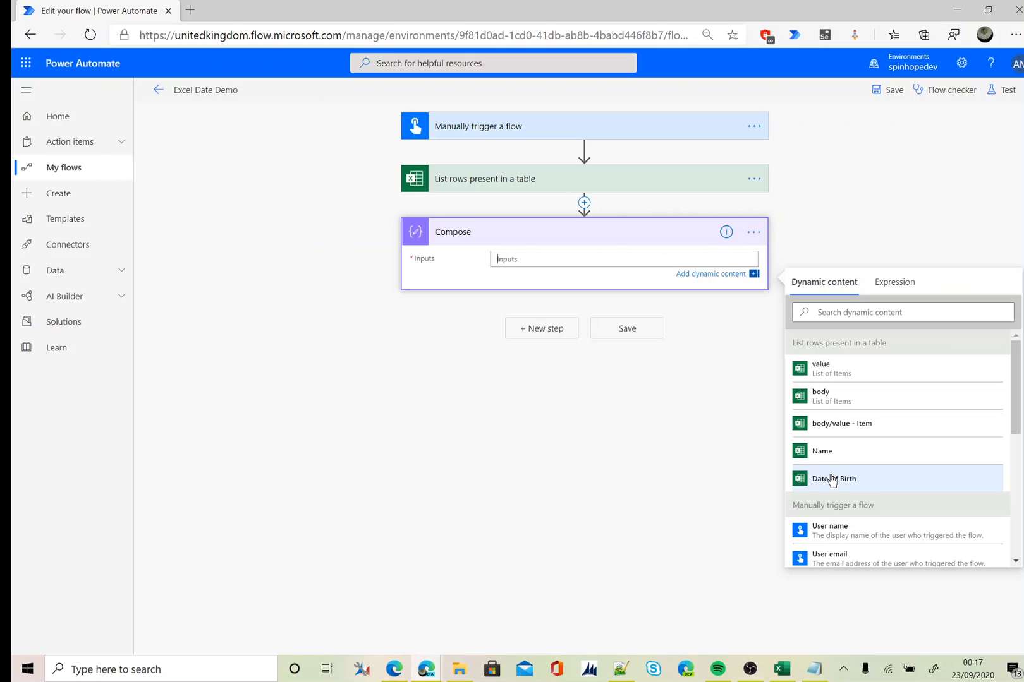
Feed the Date Of Birth column into Compose, creating the Apply to each loop
click(820, 367)
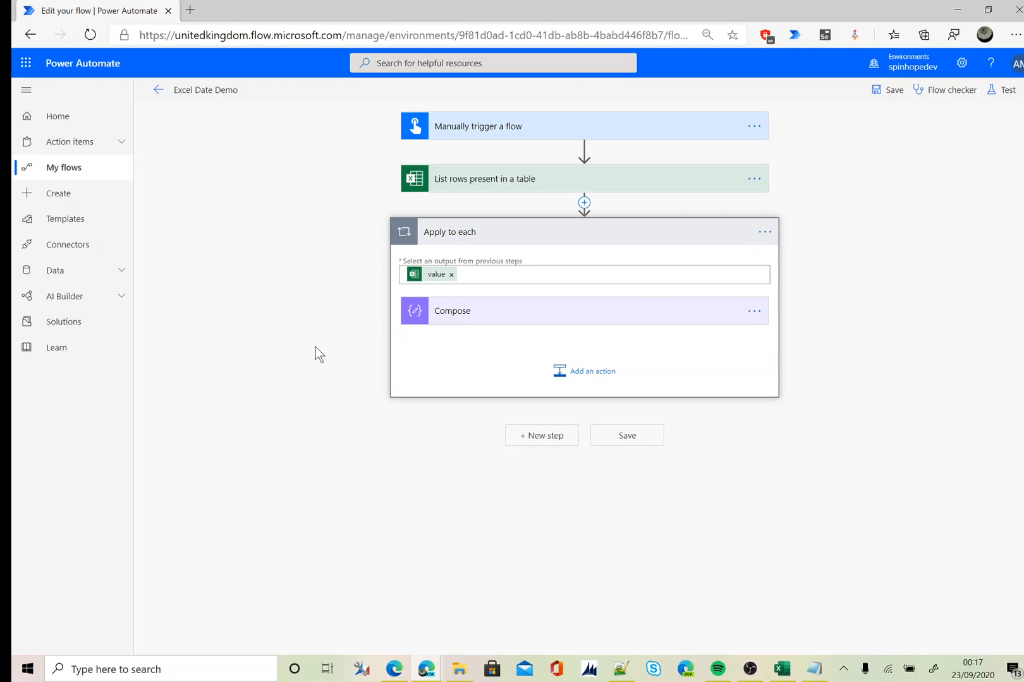
mouse_move(340, 349)
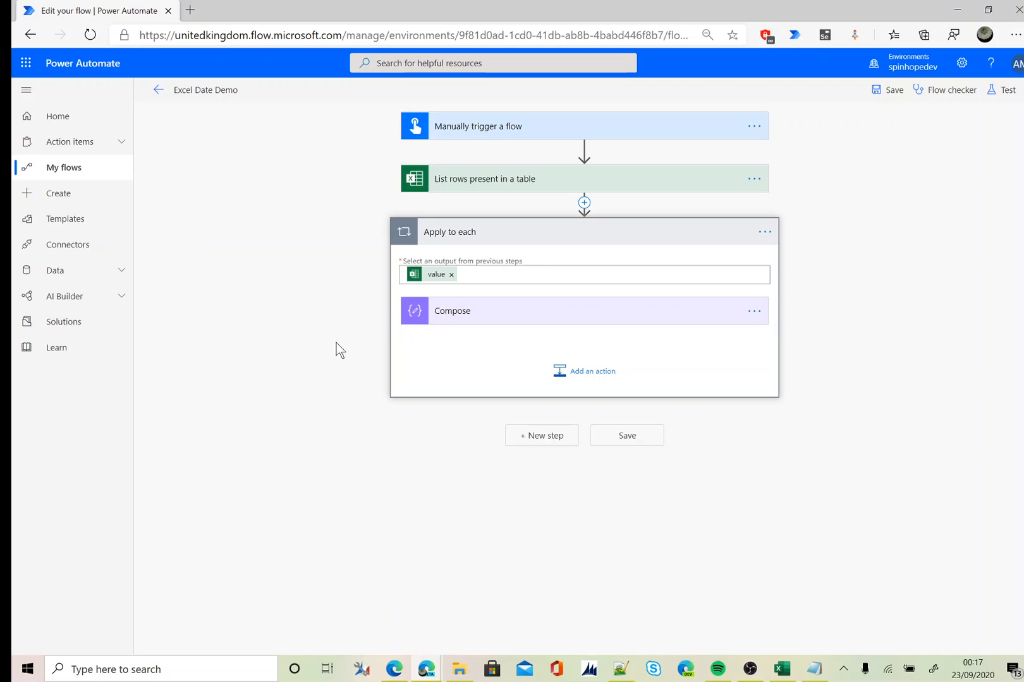
click(453, 311)
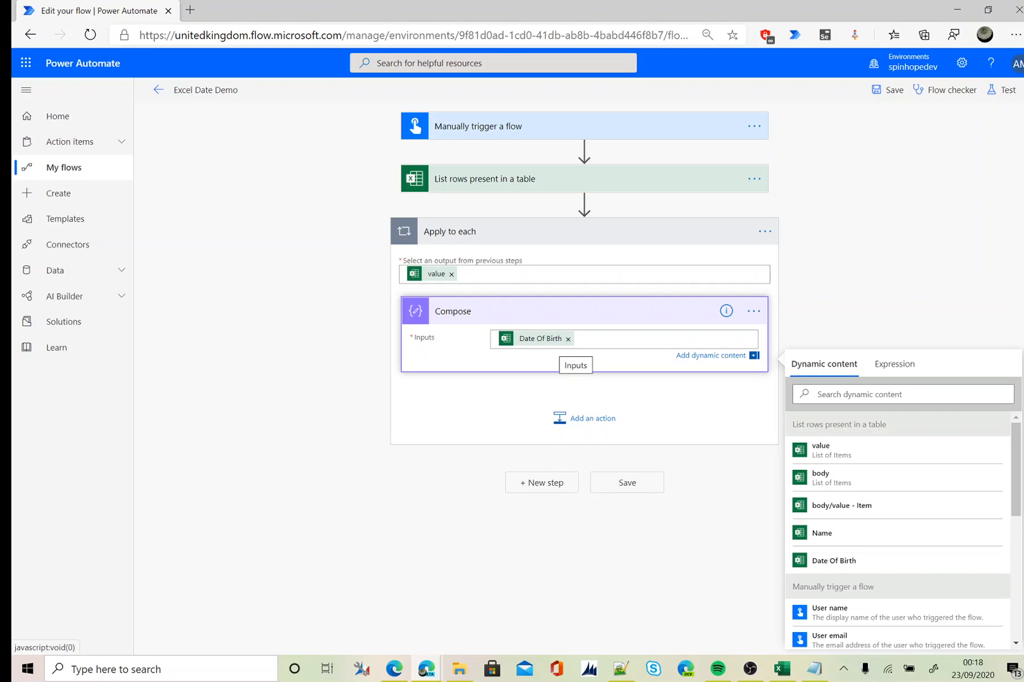
Add a second Compose action inside the loop after the first Compose
click(584, 418)
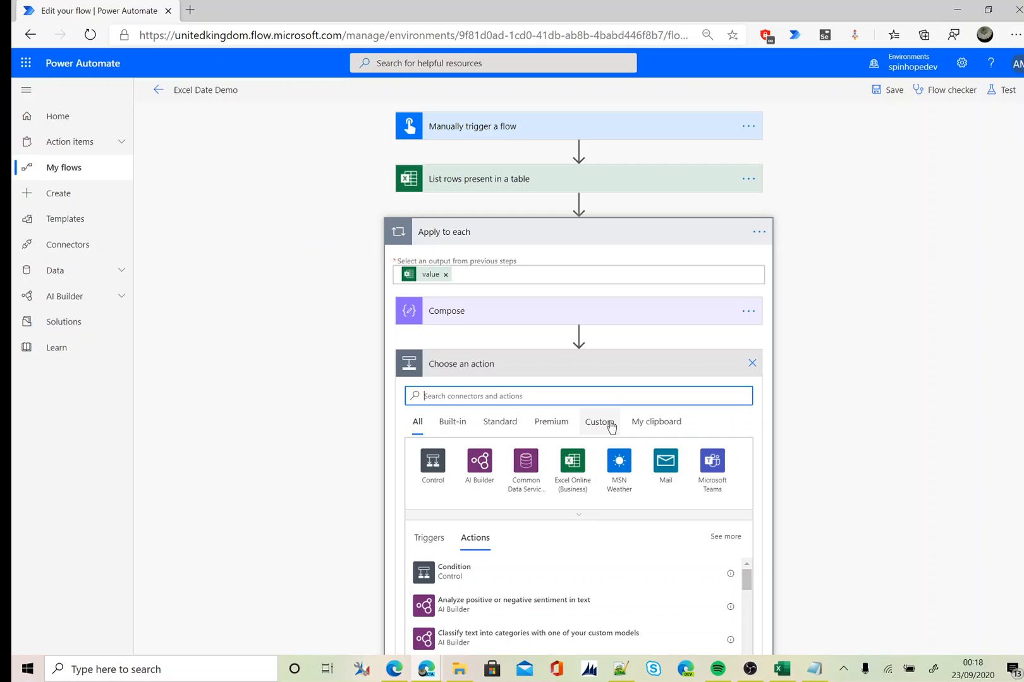
text(compose)
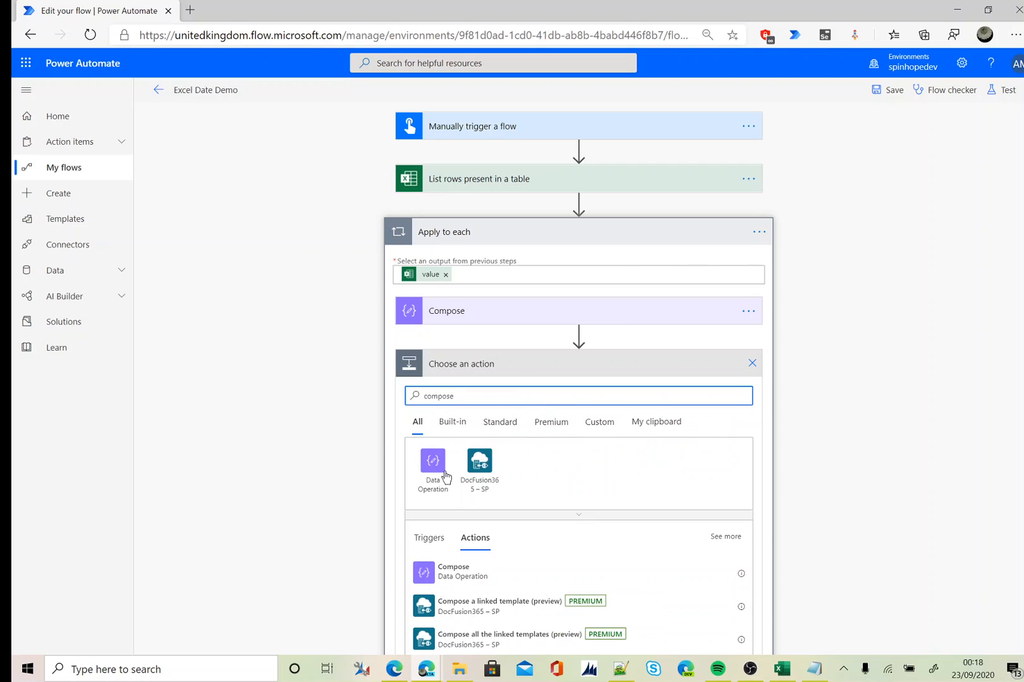
click(452, 571)
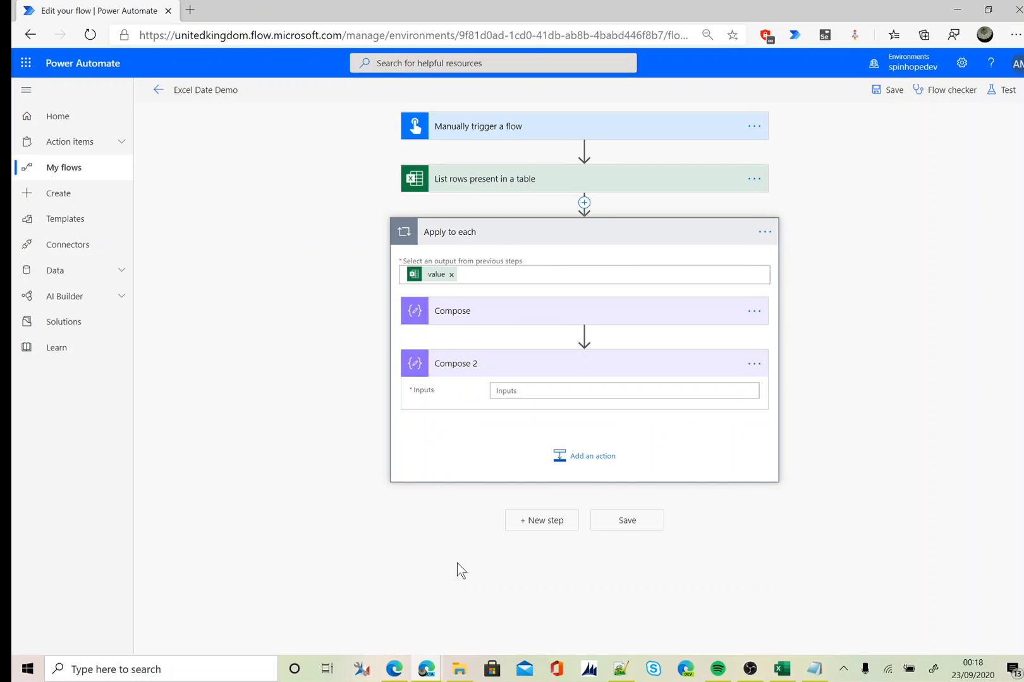
Set Compose 2 to addDays('1899-12-30',int(outputs('Compose')),'dd-MM-yyyy')
click(618, 390)
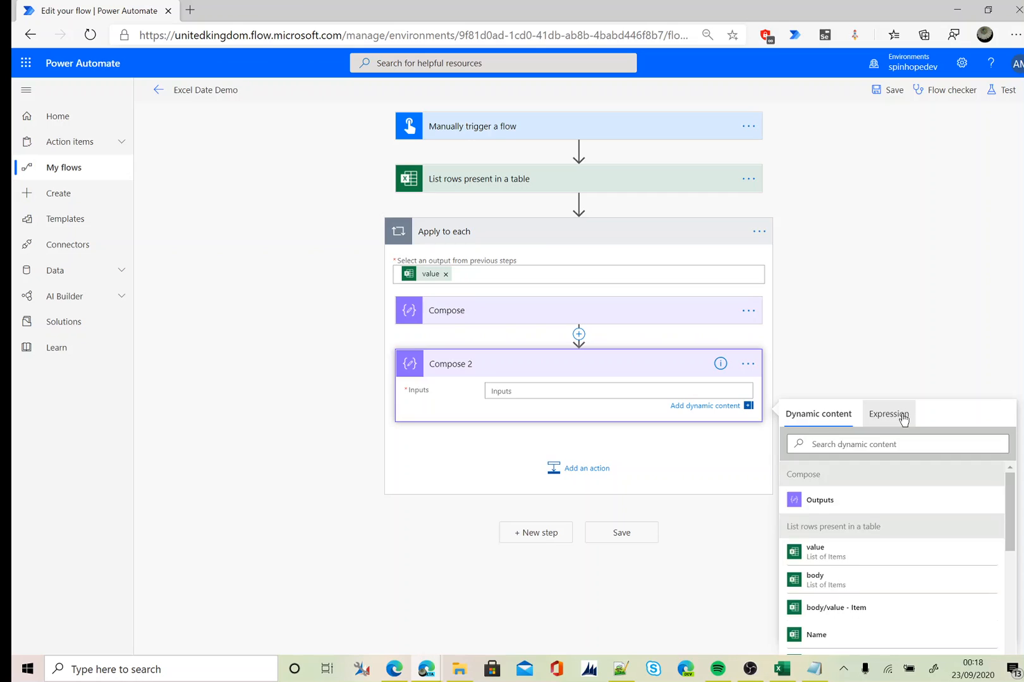
click(889, 413)
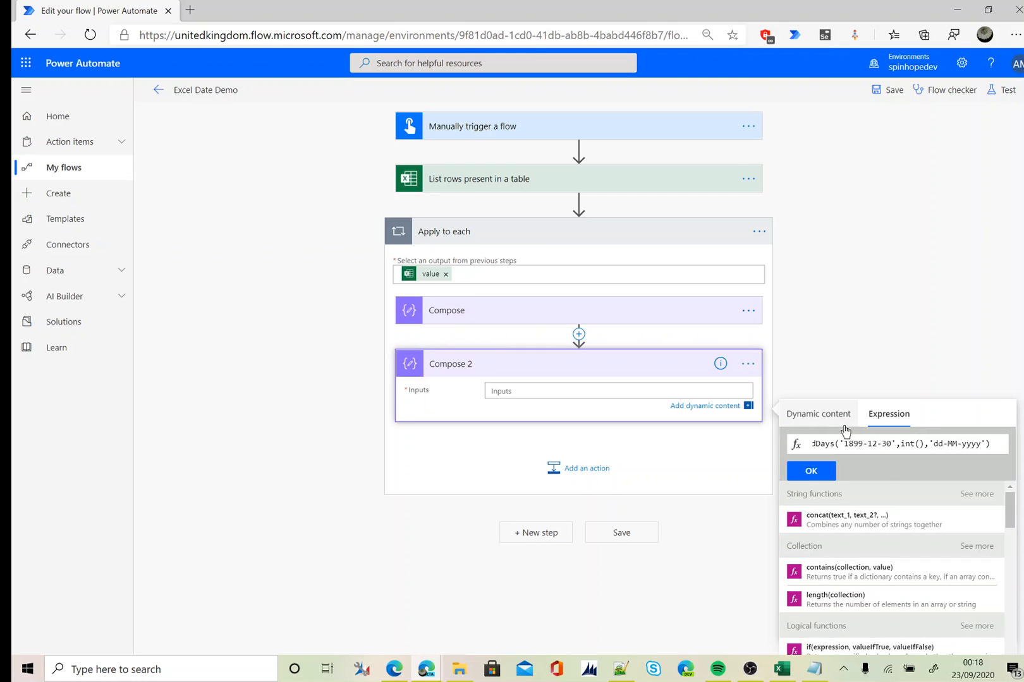
click(817, 413)
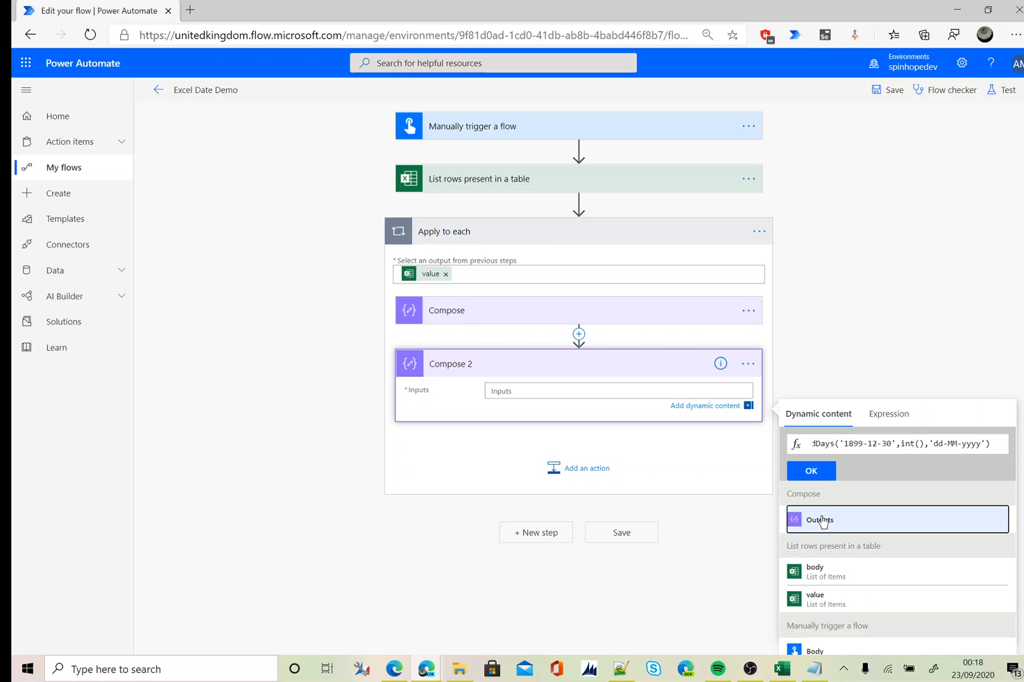
click(810, 471)
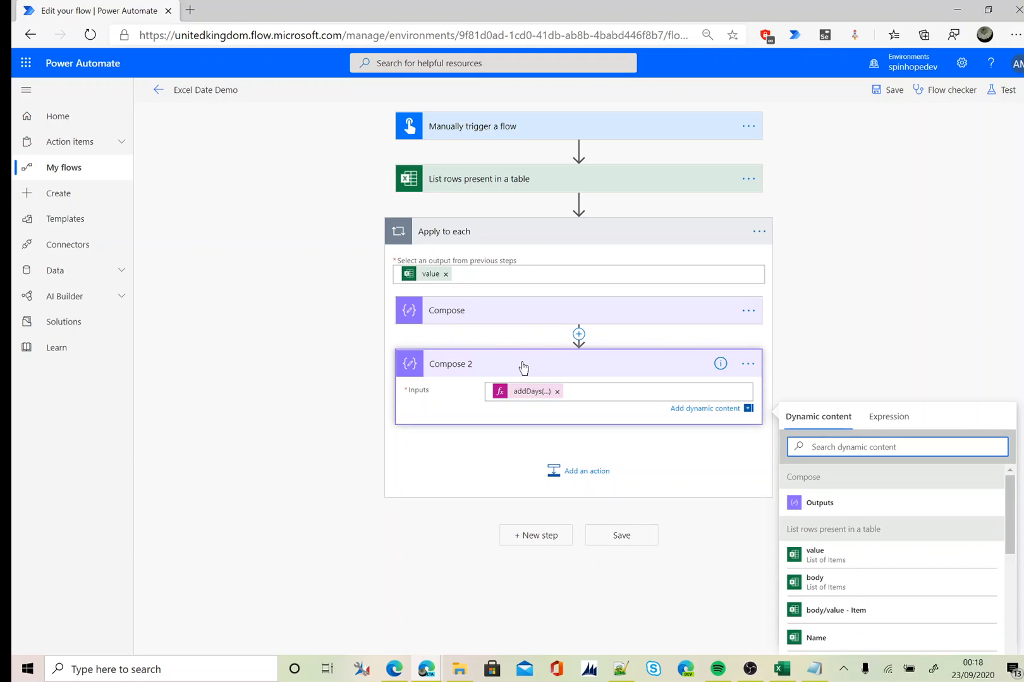
click(888, 417)
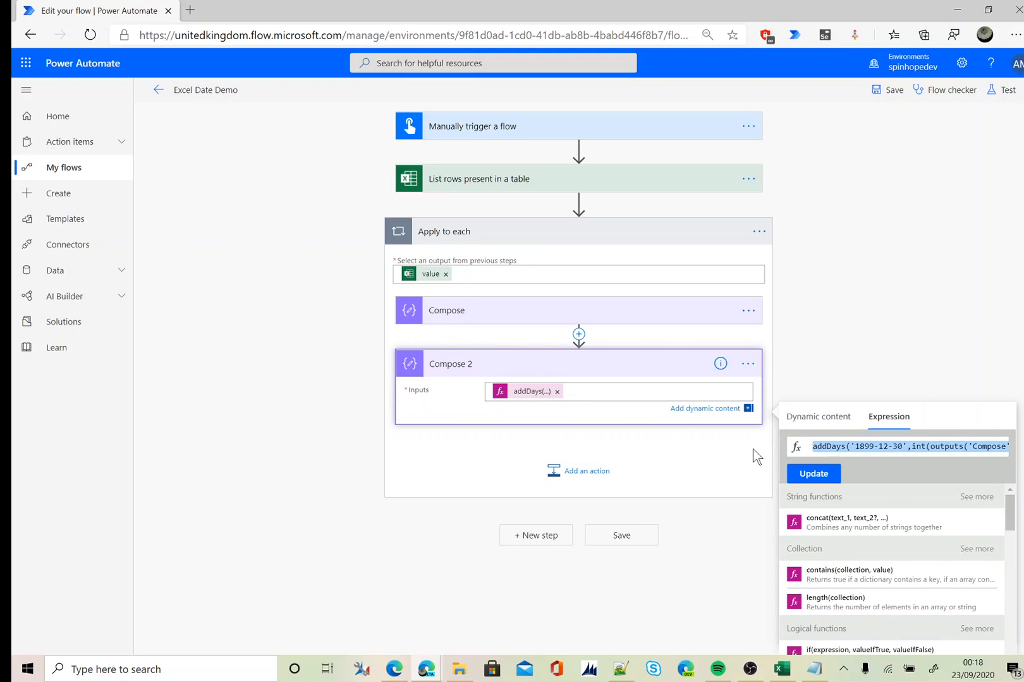
Add a comment on Compose 2 noting the addDays expression
click(752, 364)
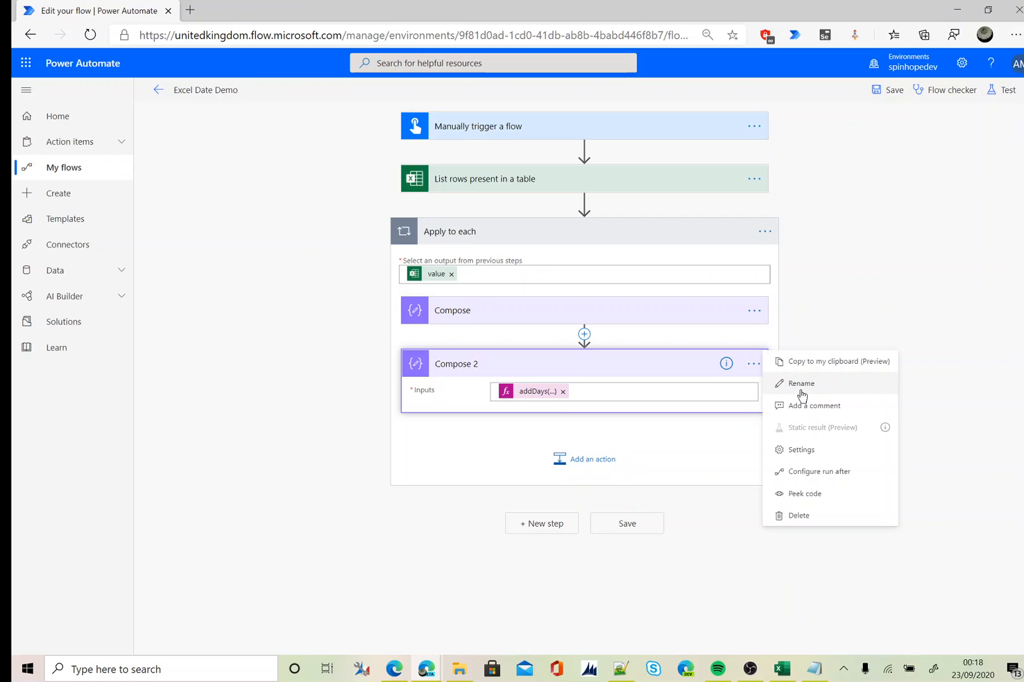
click(813, 406)
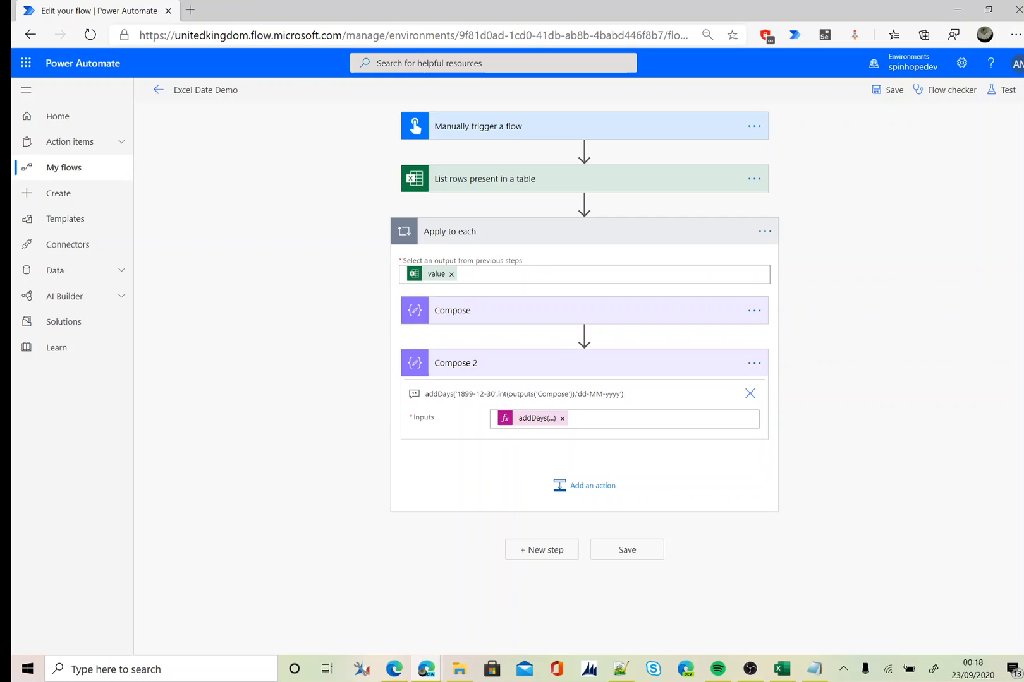
mouse_move(490, 319)
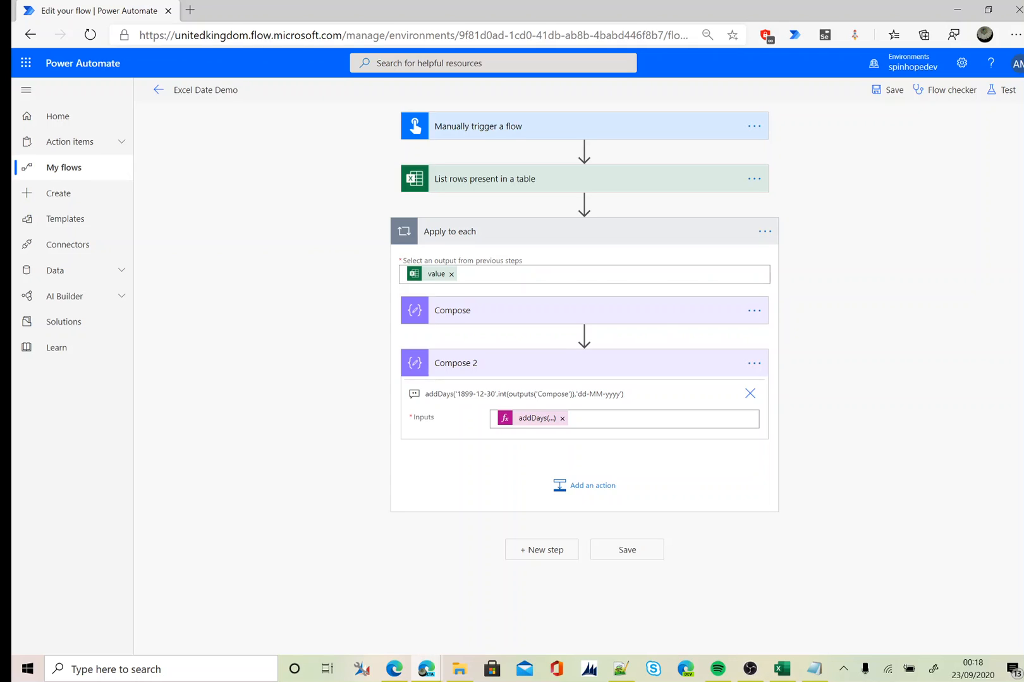
mouse_move(596, 408)
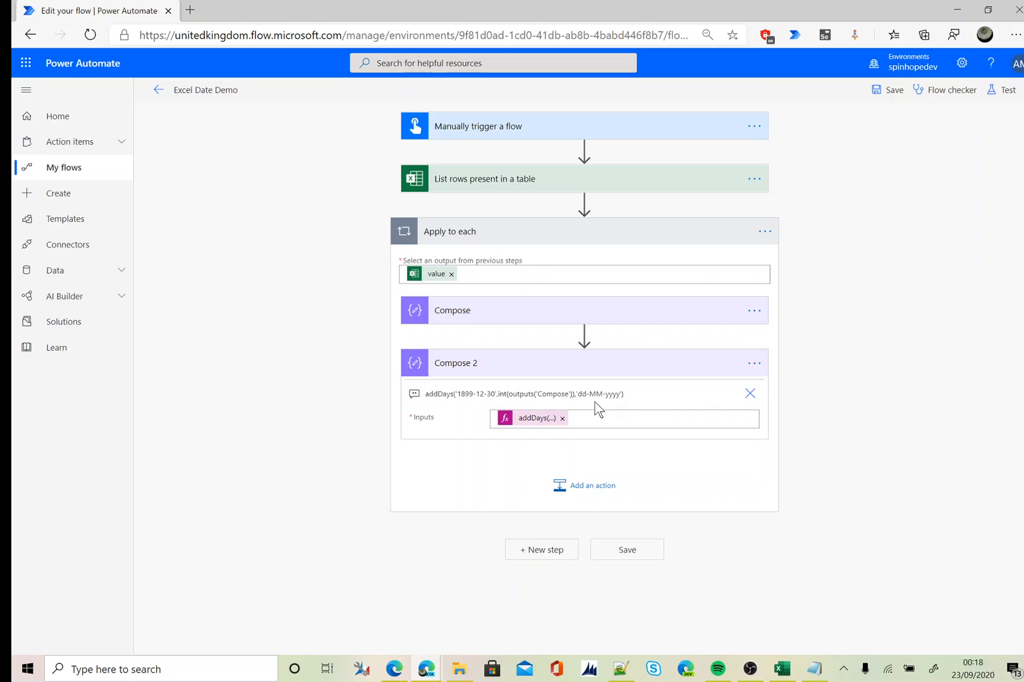
mouse_move(624, 407)
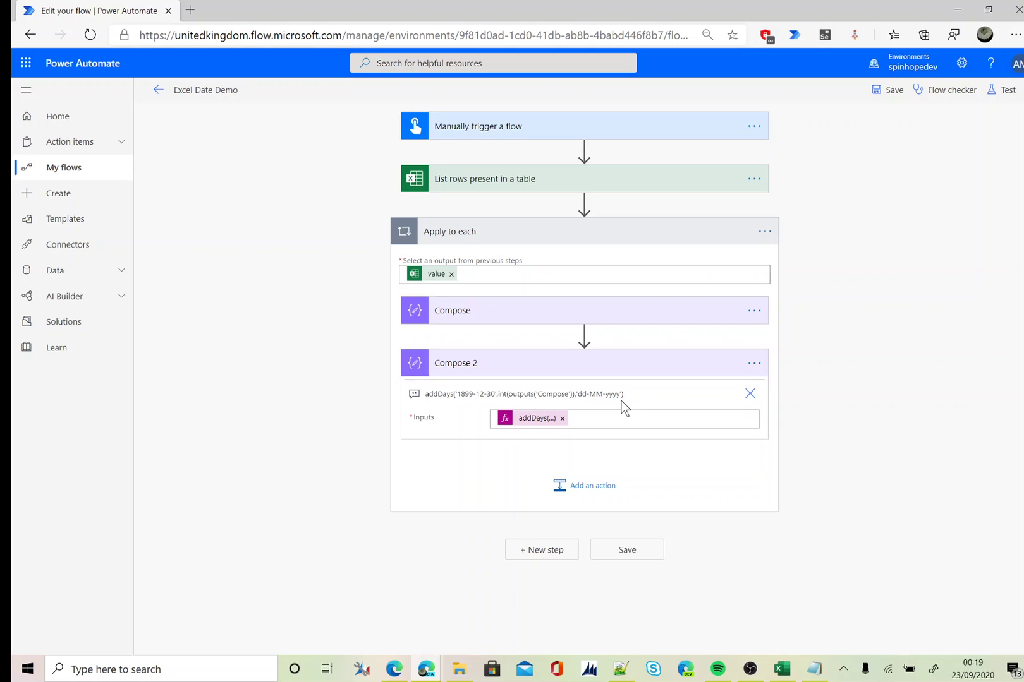
Save and test the flow with a manual trigger run that completes successfully
click(1007, 90)
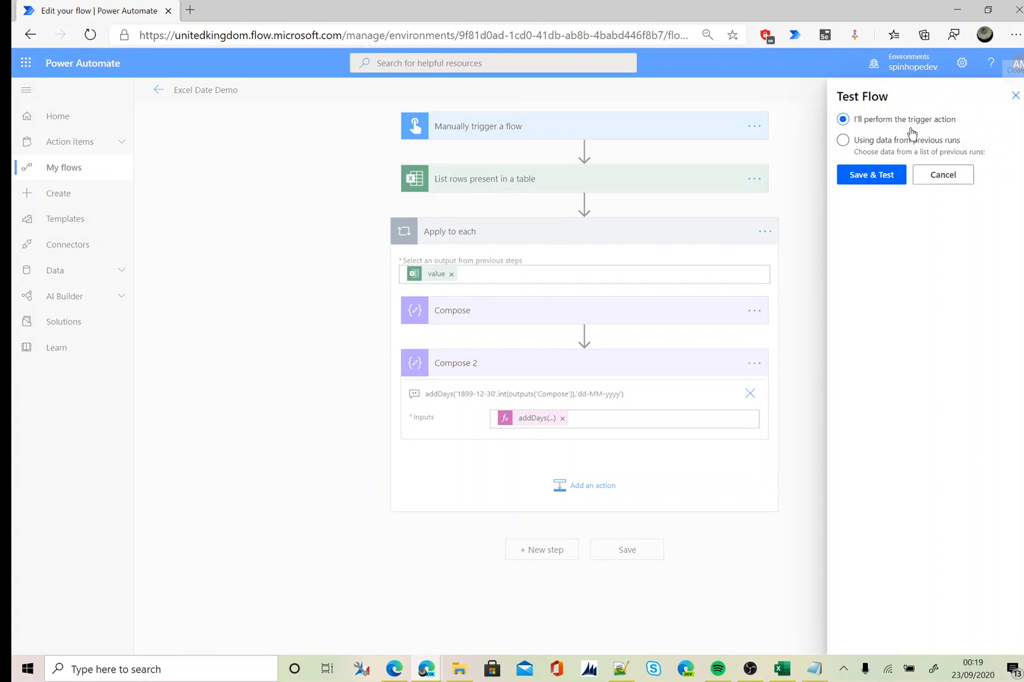
click(871, 175)
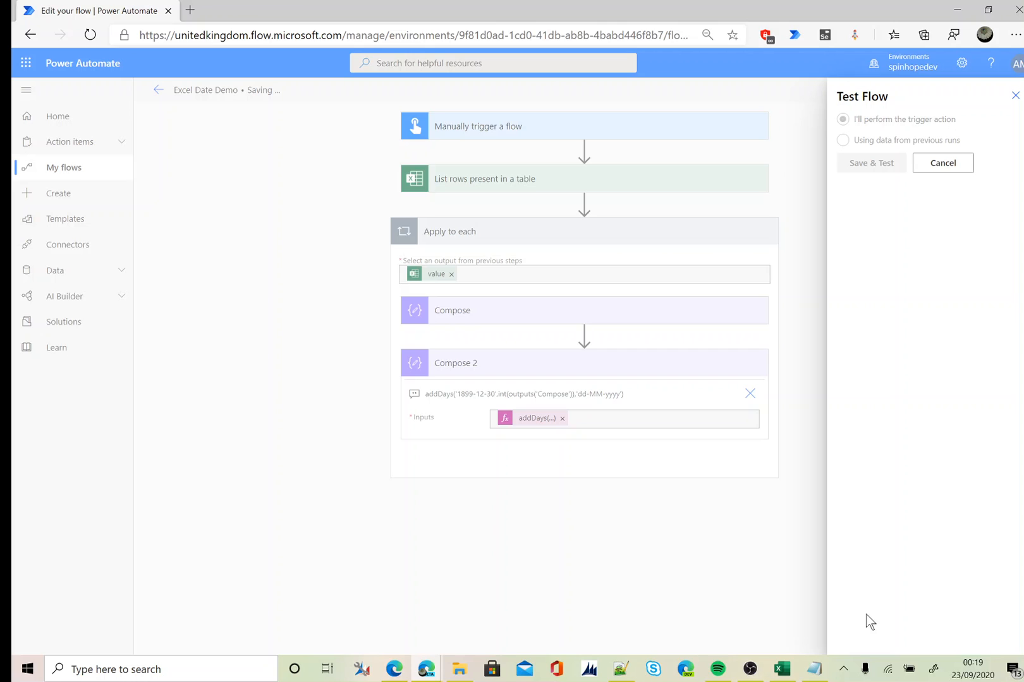
click(871, 163)
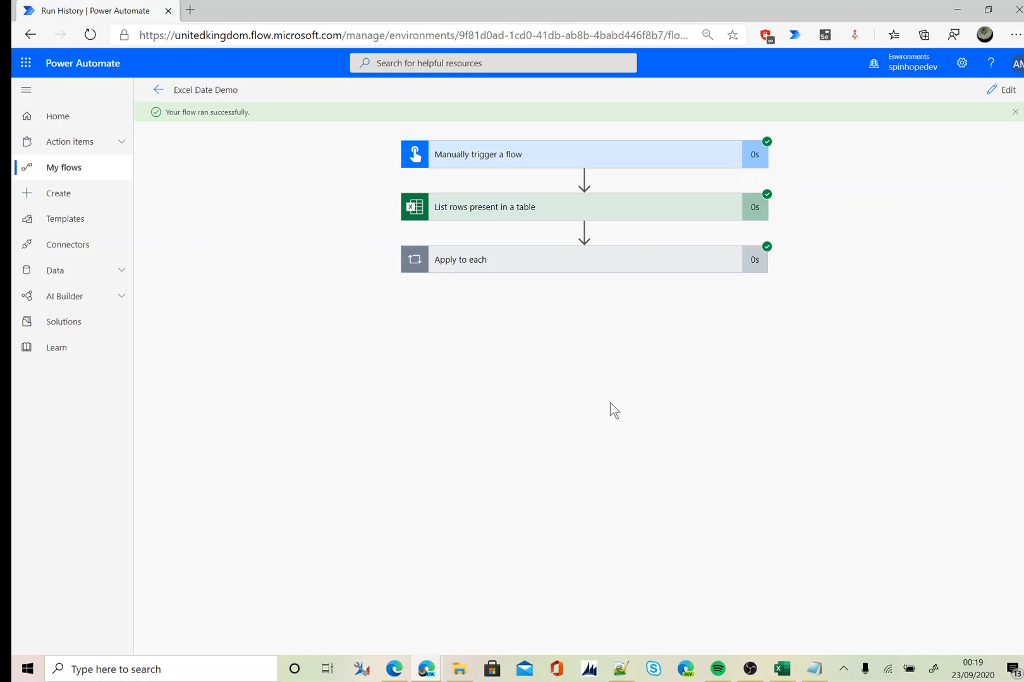
mouse_move(471, 278)
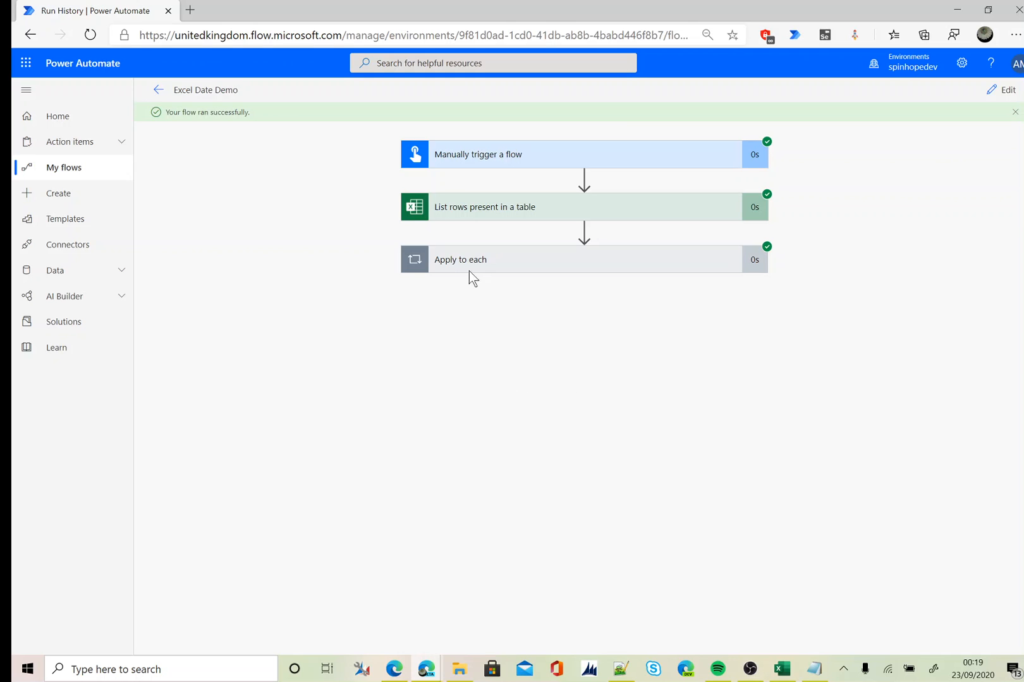
Expand Apply to each in the run to see 33161 converted to 15-10-1990
click(460, 260)
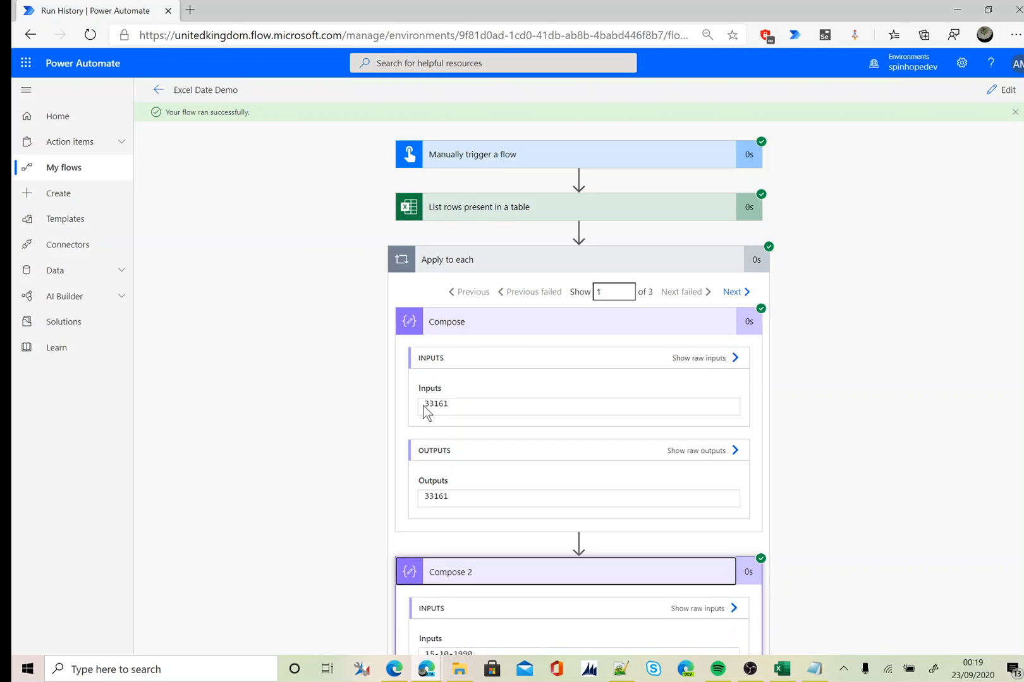
mouse_move(833, 454)
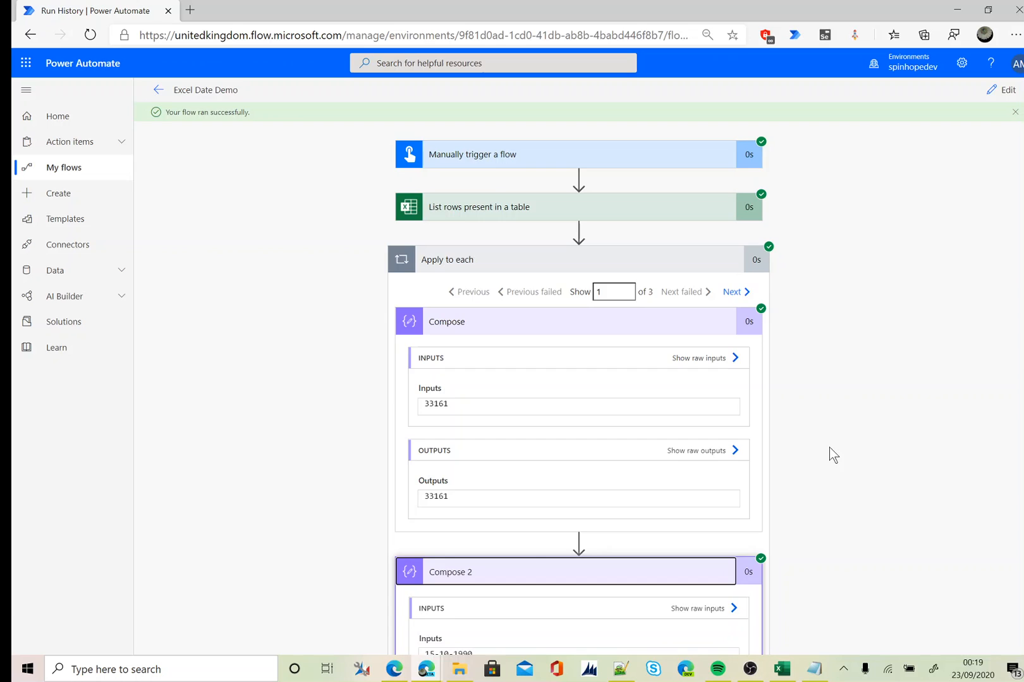
scroll(down, 3)
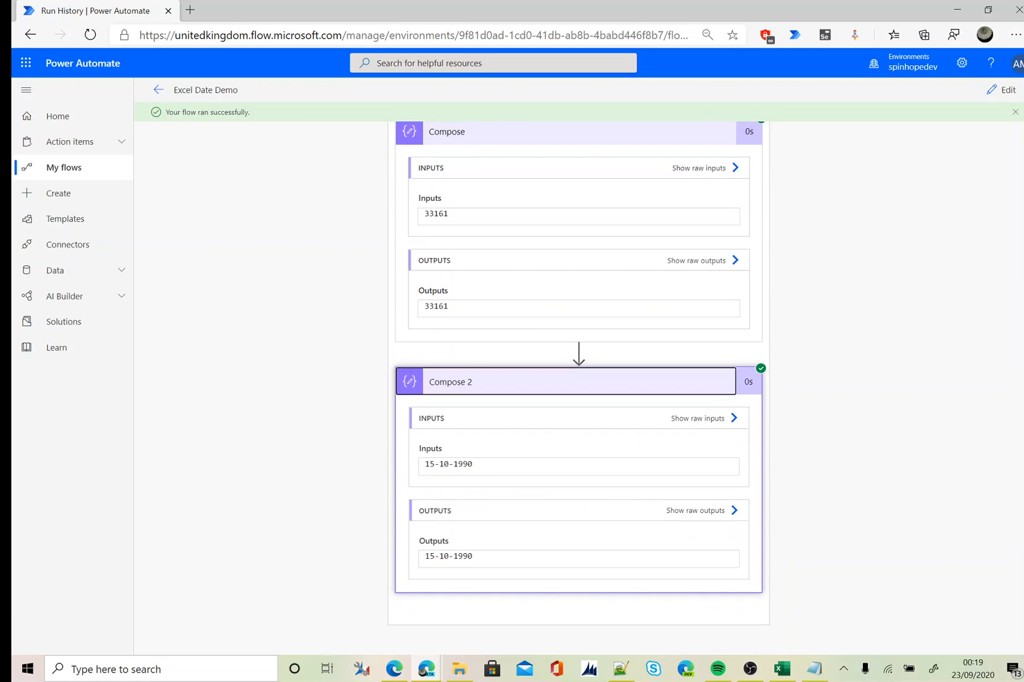
Review iterations 2 and 3 (01-07-1975, 12-12-2000) and return to the flow editor
double_click(447, 464)
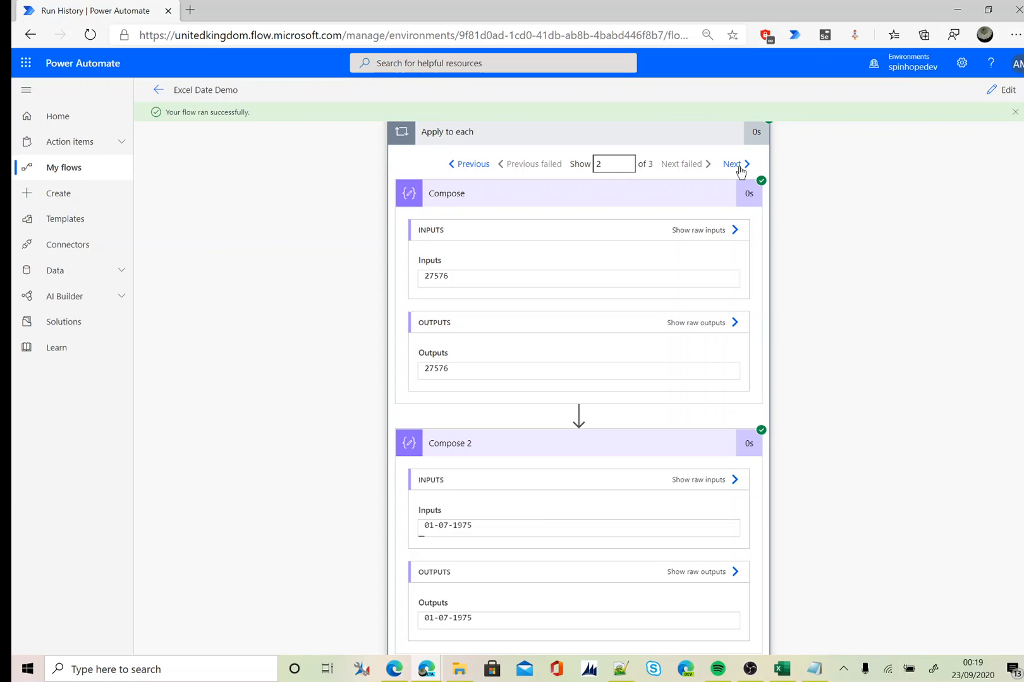
click(733, 164)
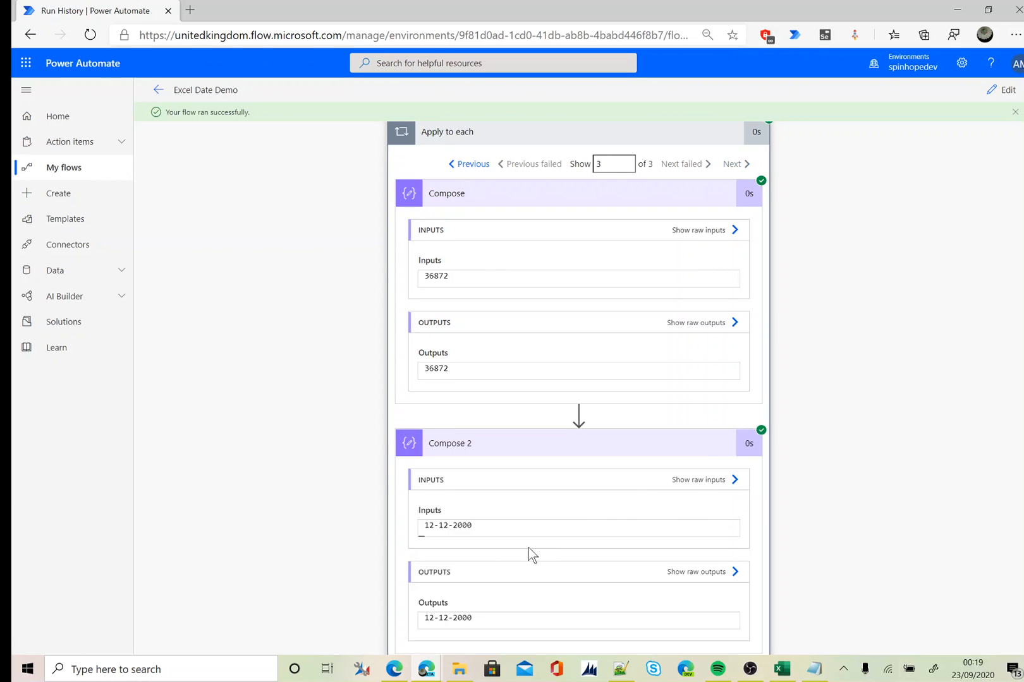
click(781, 669)
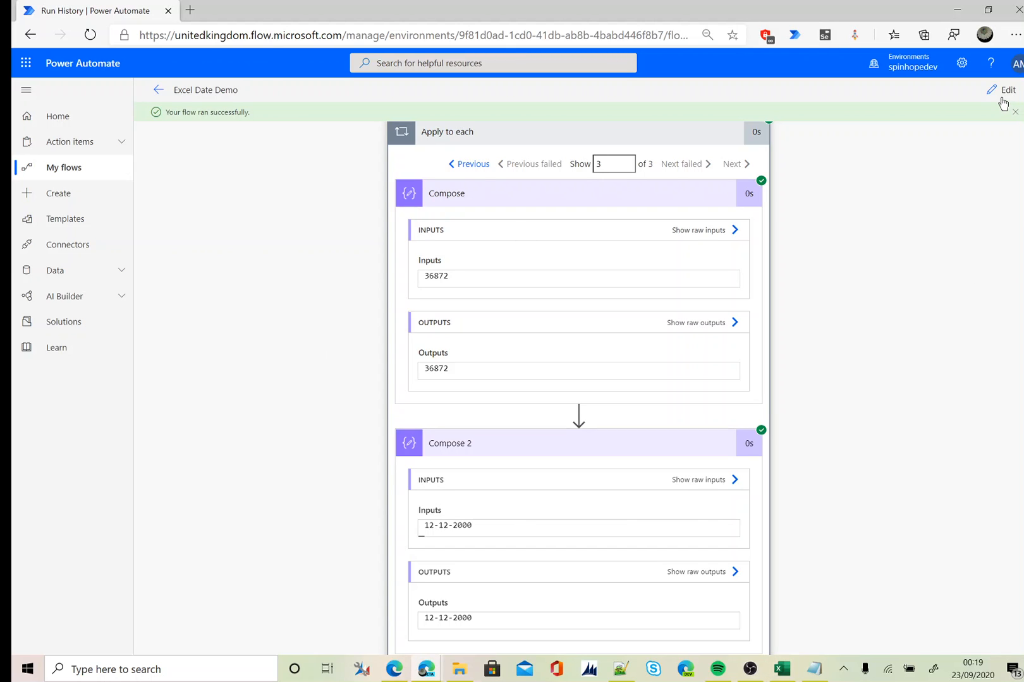
click(1007, 90)
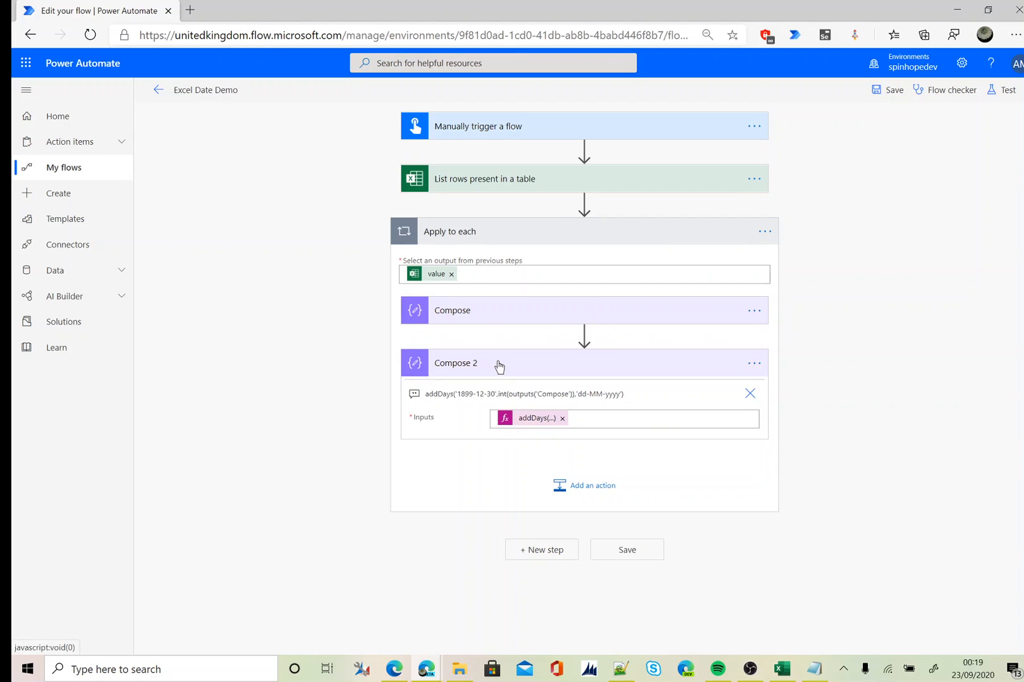